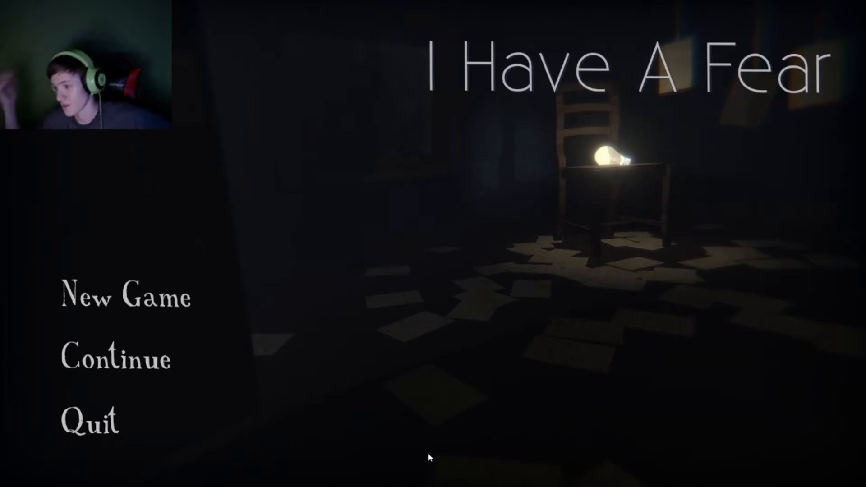
mouse_move(93, 372)
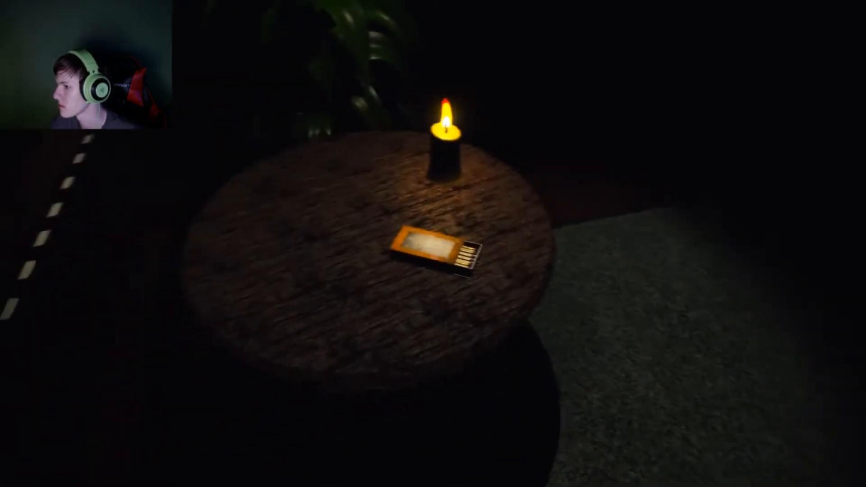
click(433, 246)
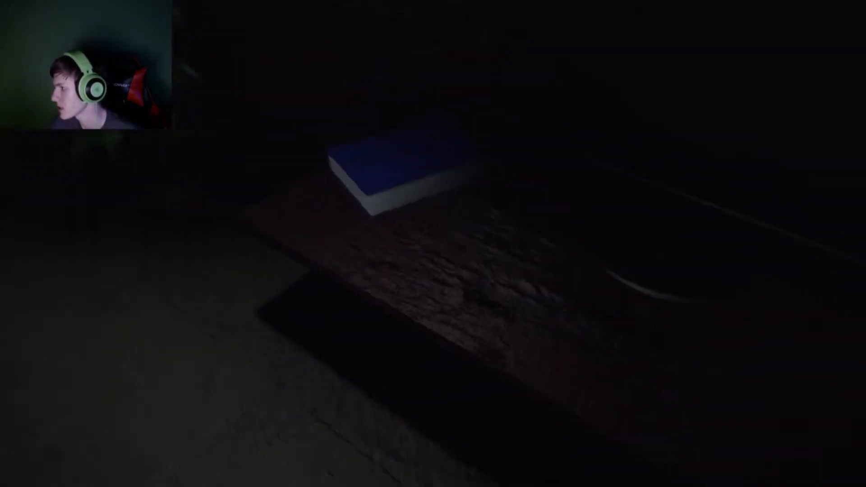
mouse_move(433, 243)
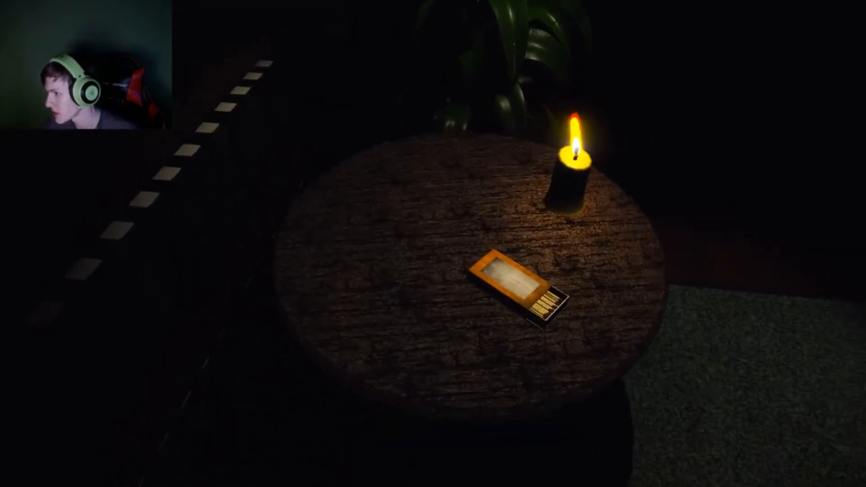
click(514, 288)
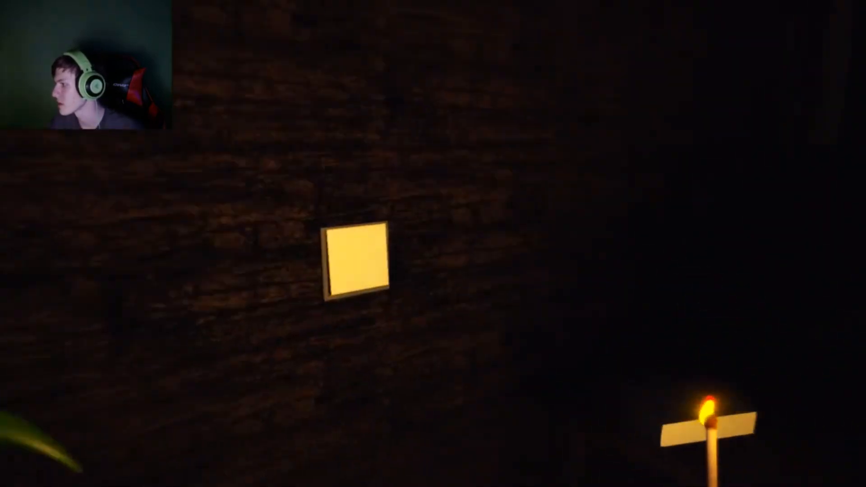
click(357, 261)
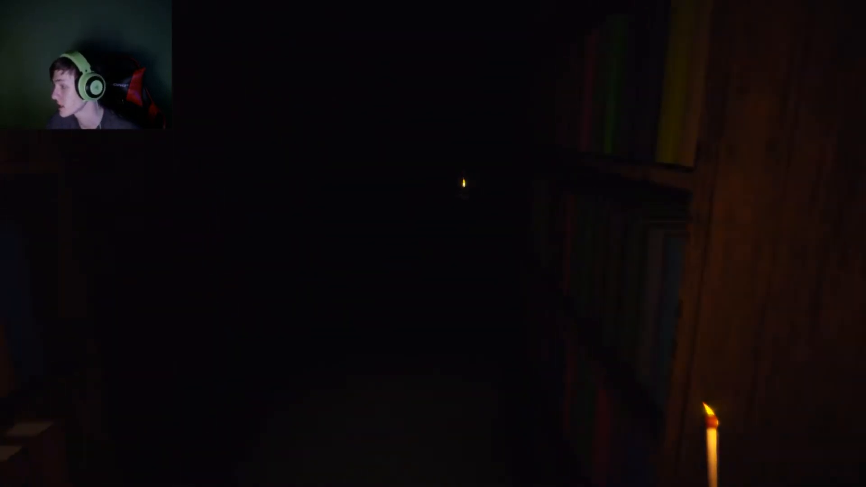
click(379, 260)
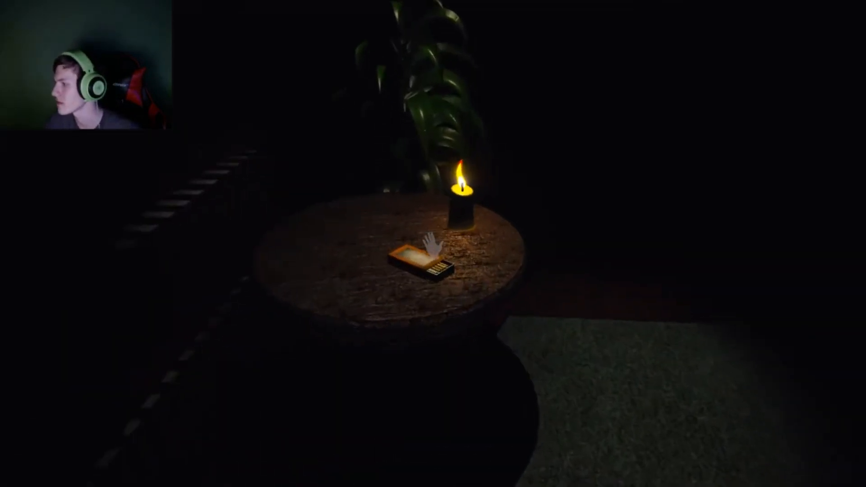
click(423, 256)
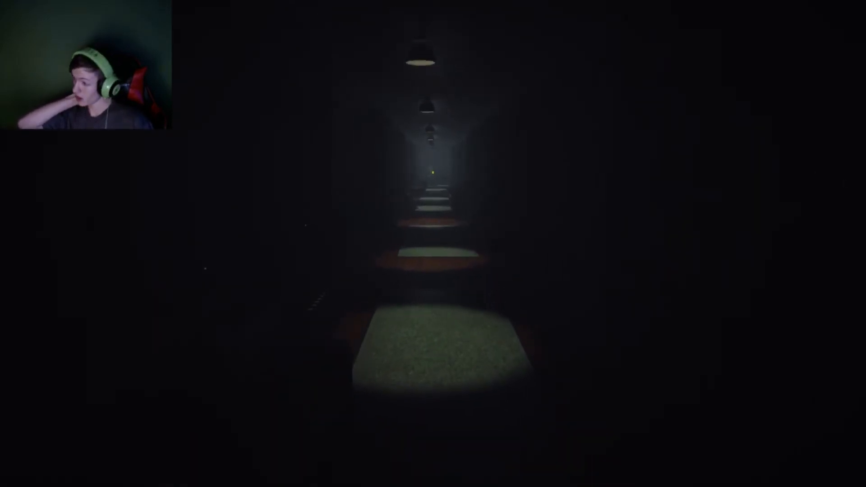
key(w)
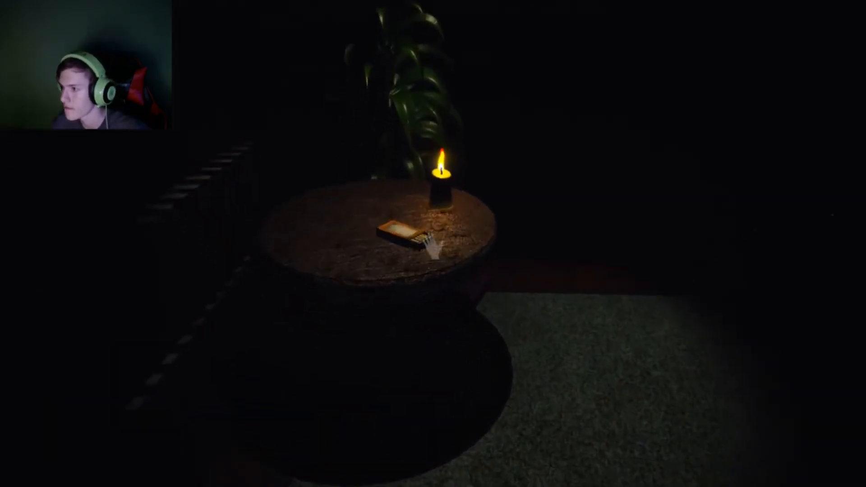
click(406, 238)
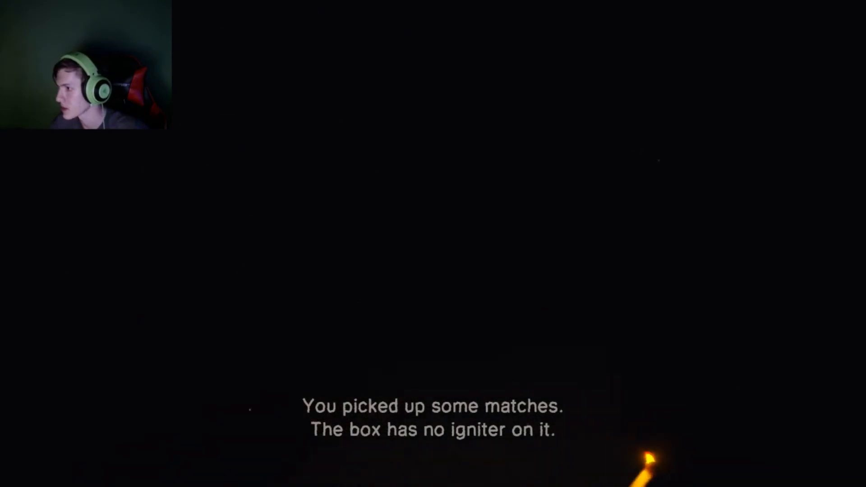